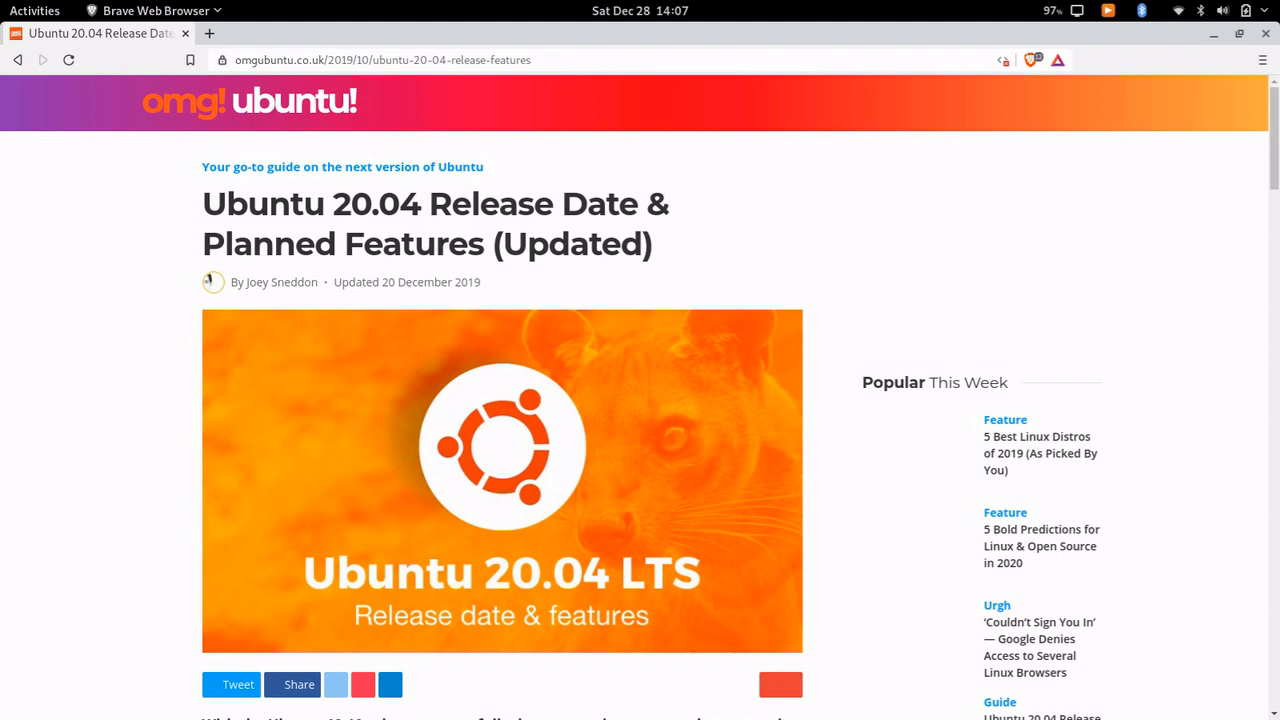
# Step: Scroll down the article to the 'Ubuntu 20.04 Focal Fossa' heading and photo
pyautogui.scroll(-3)
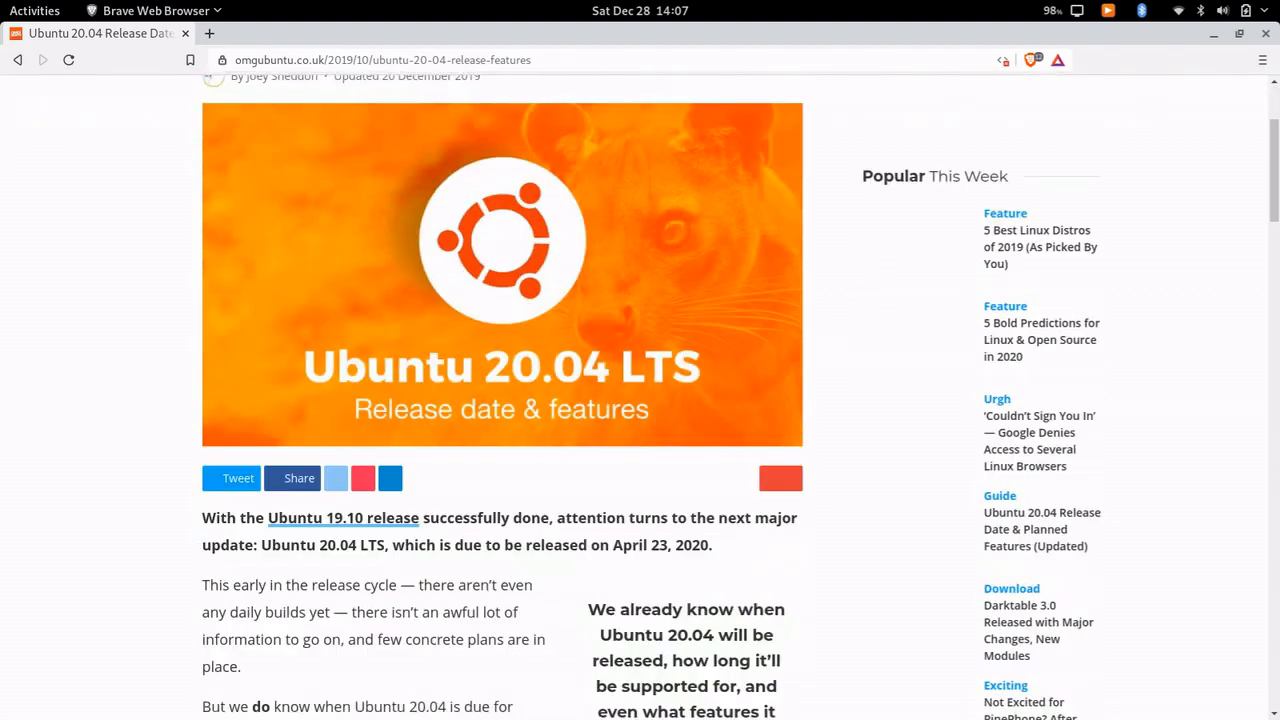
pyautogui.scroll(-3)
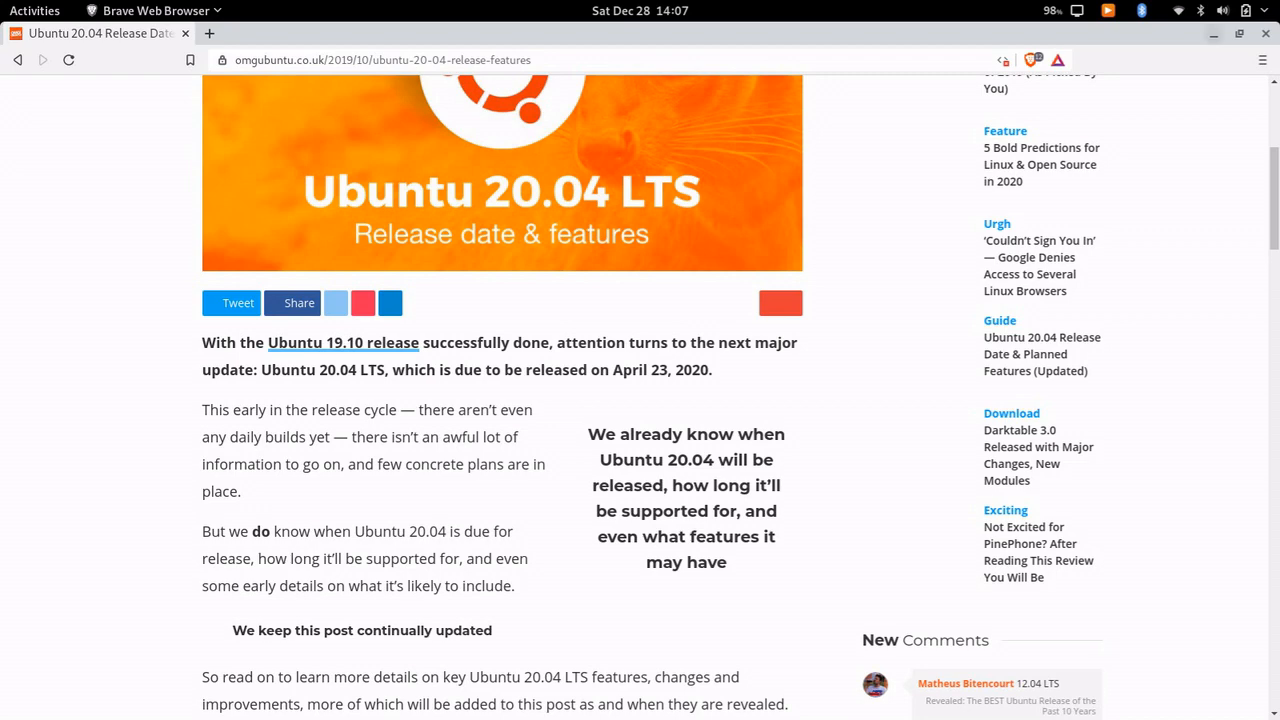
pyautogui.scroll(-3)
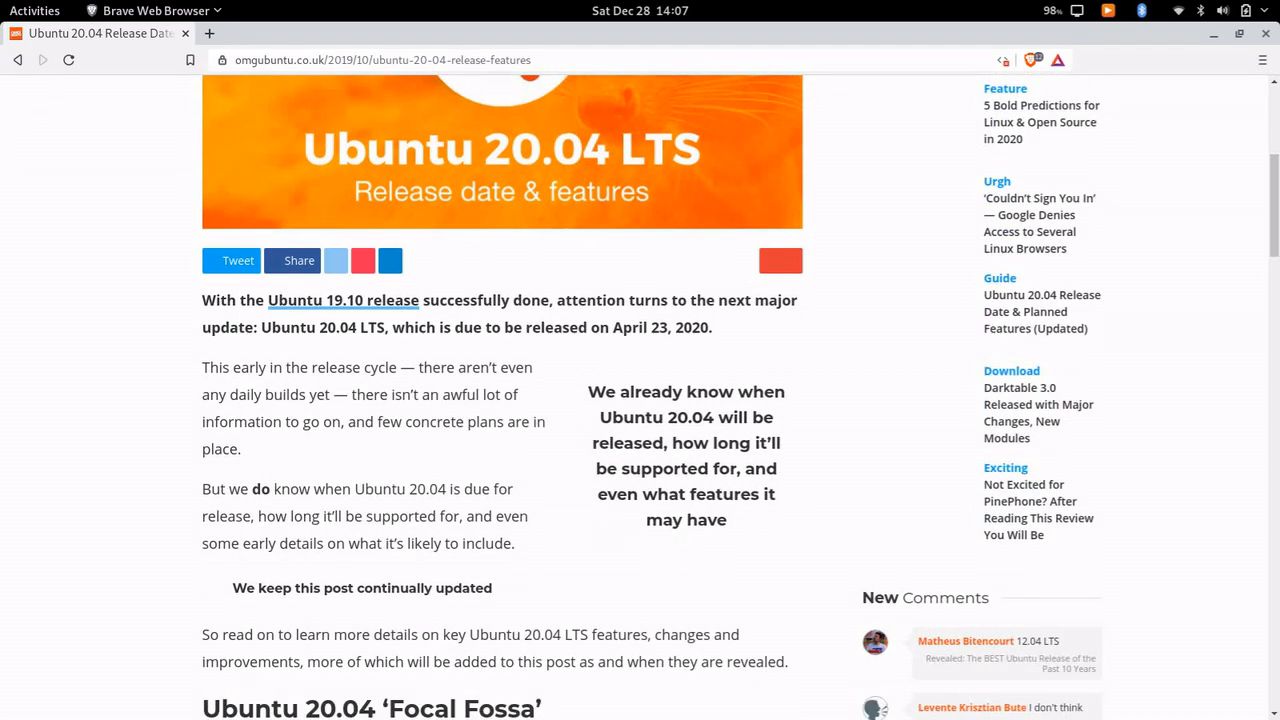
pyautogui.scroll(-3)
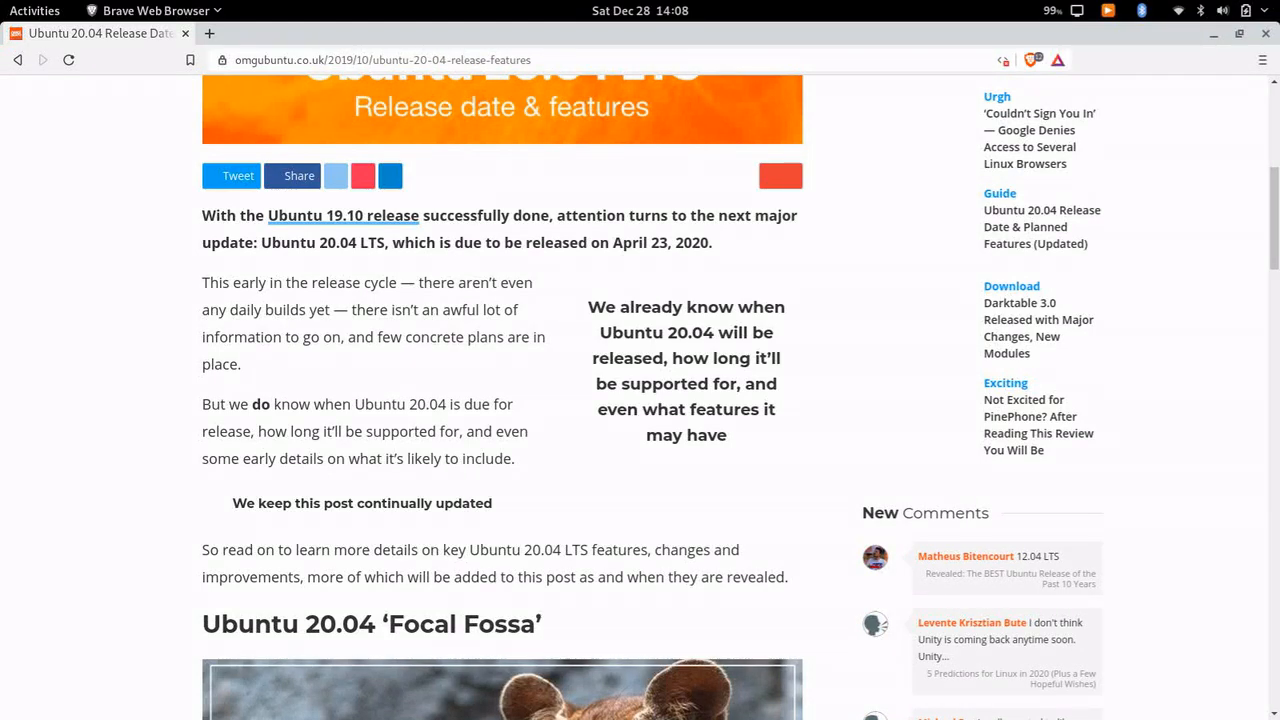
pyautogui.scroll(-3)
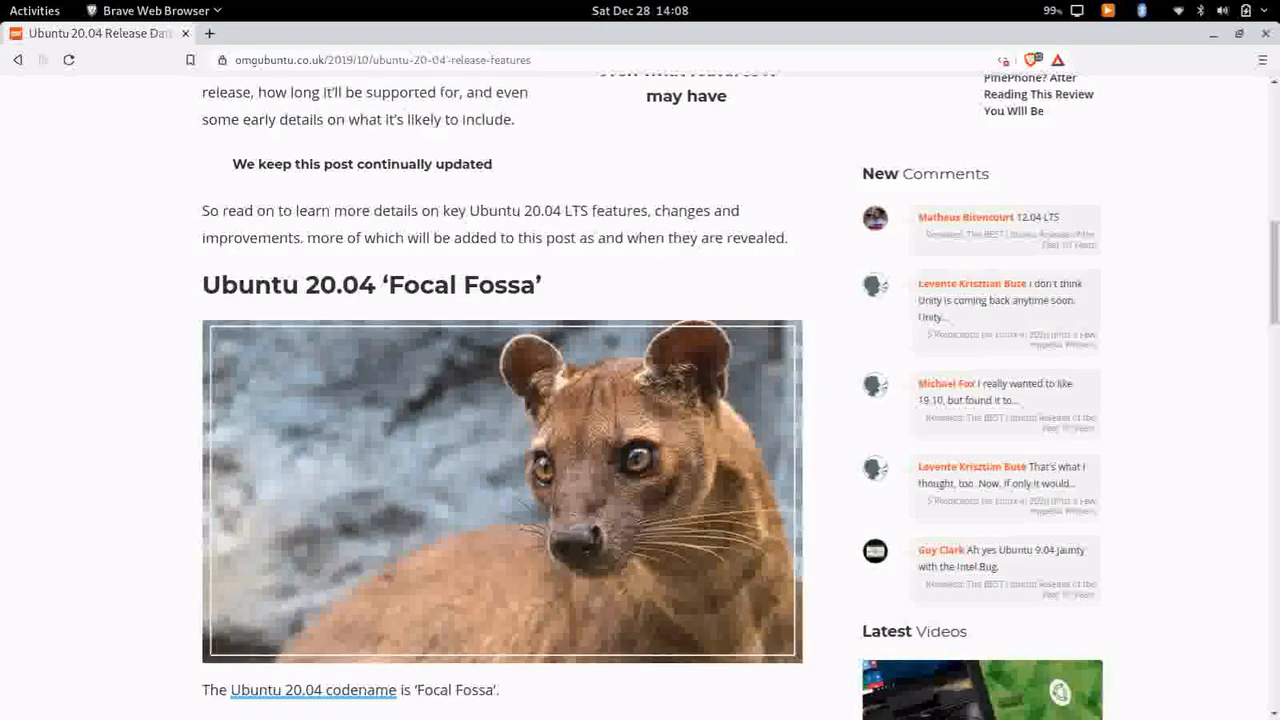
pyautogui.scroll(-3)
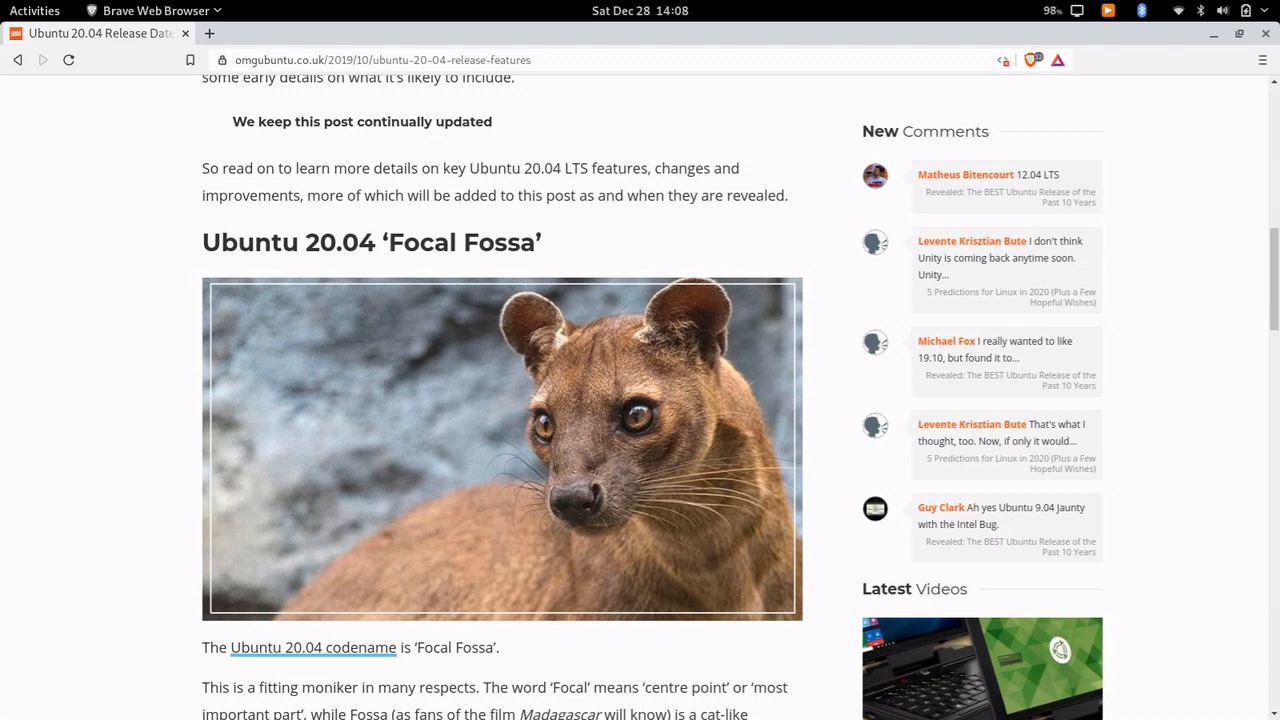
# Step: Scroll past the fossa photo and LTS details to the 'Ubuntu 20.04 Release Date' heading
pyautogui.scroll(-3)
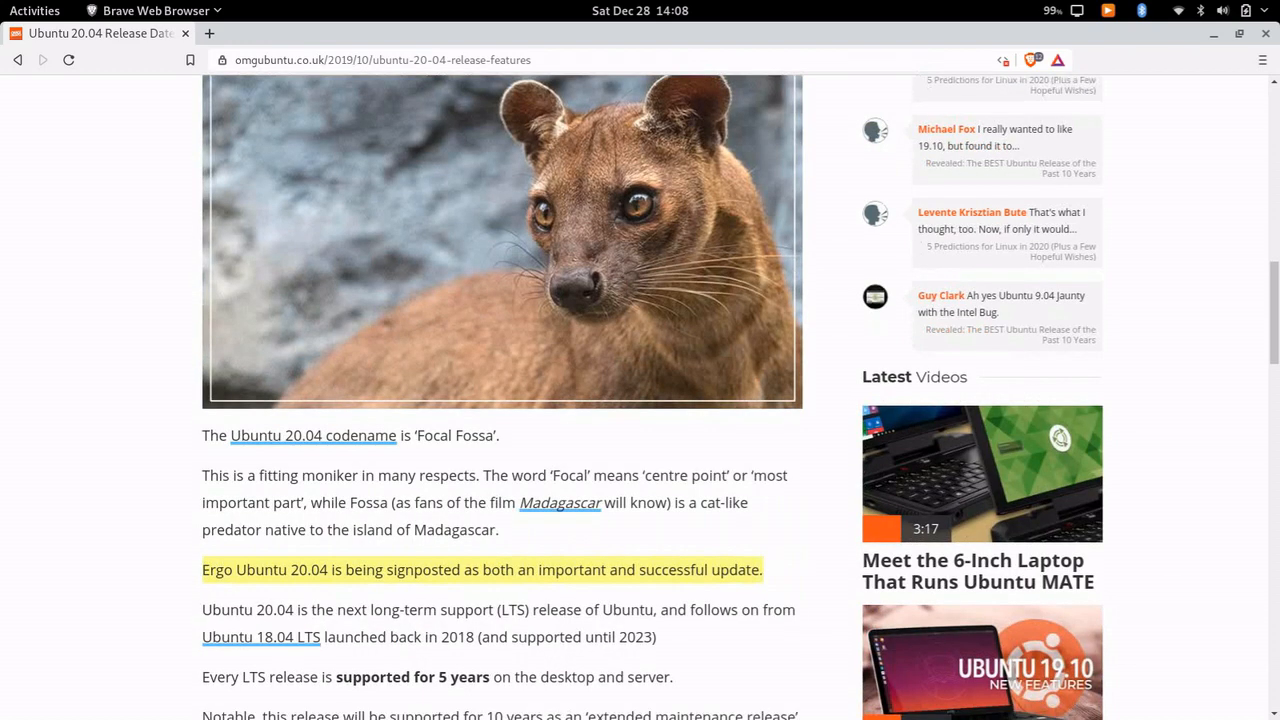
pyautogui.scroll(-3)
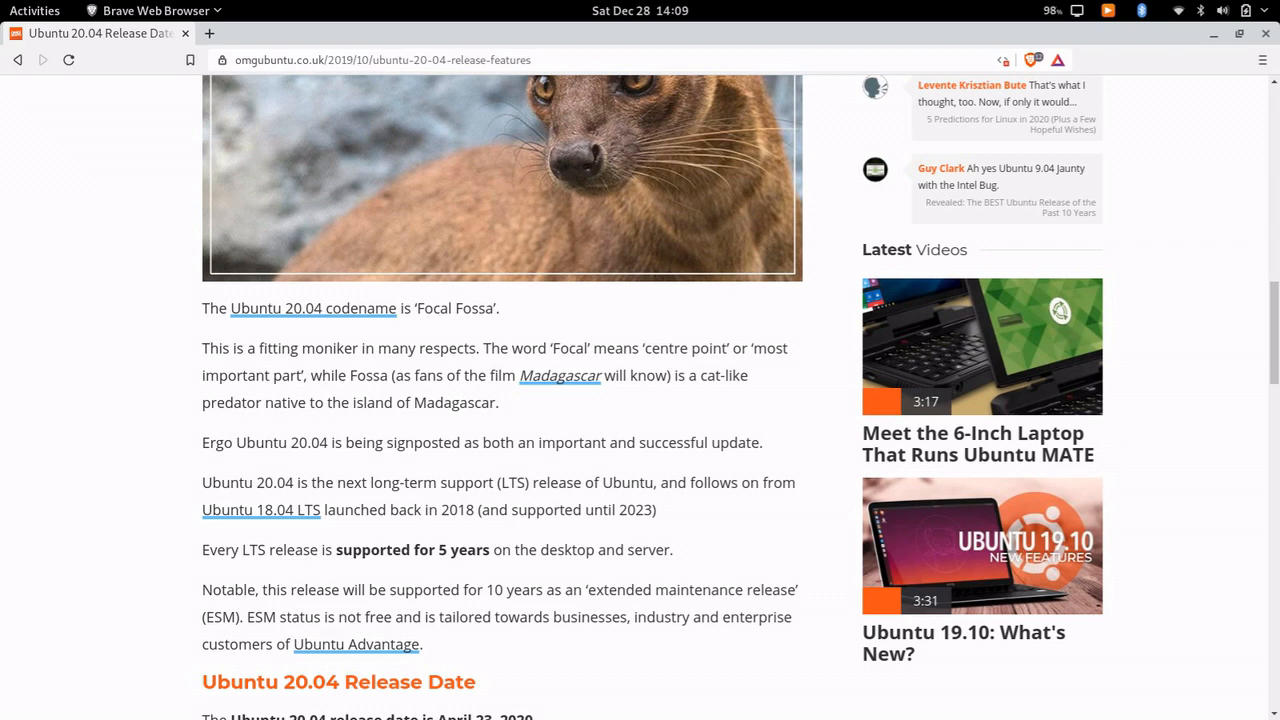
# Step: Scroll down into the Release Date section with the April 23, 2020 date
pyautogui.scroll(-3)
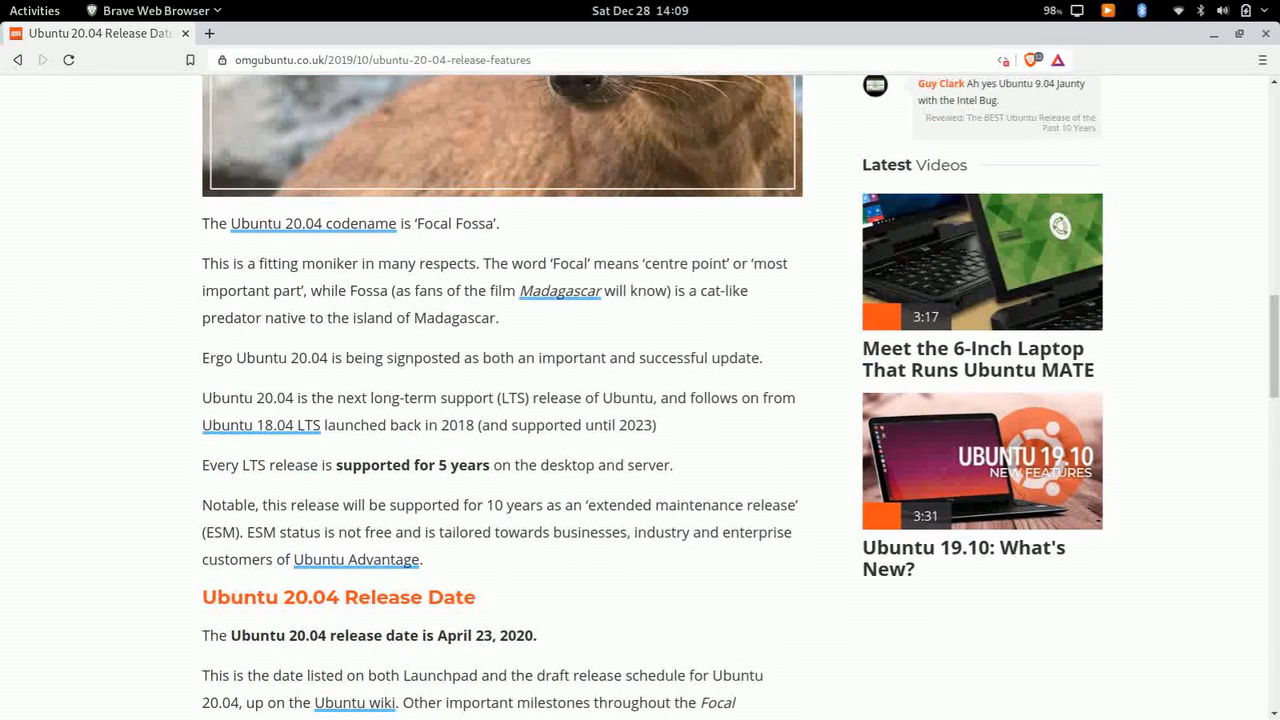
pyautogui.scroll(-3)
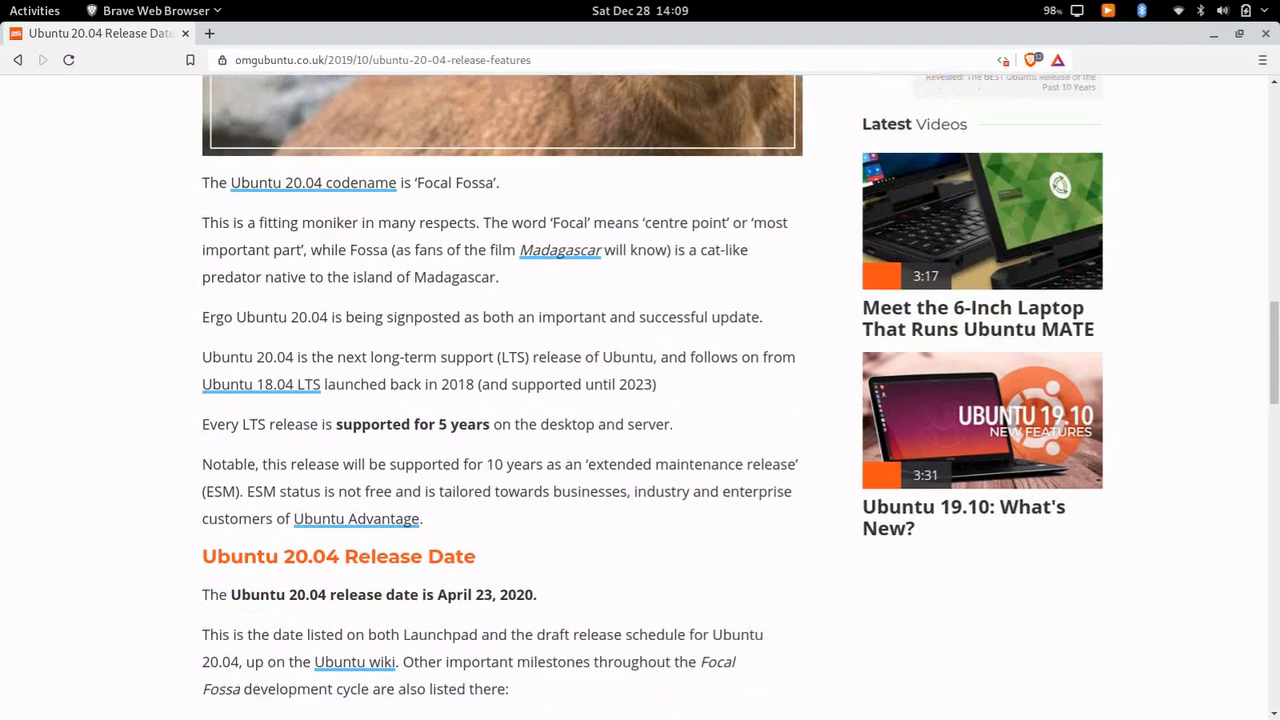
pyautogui.scroll(-3)
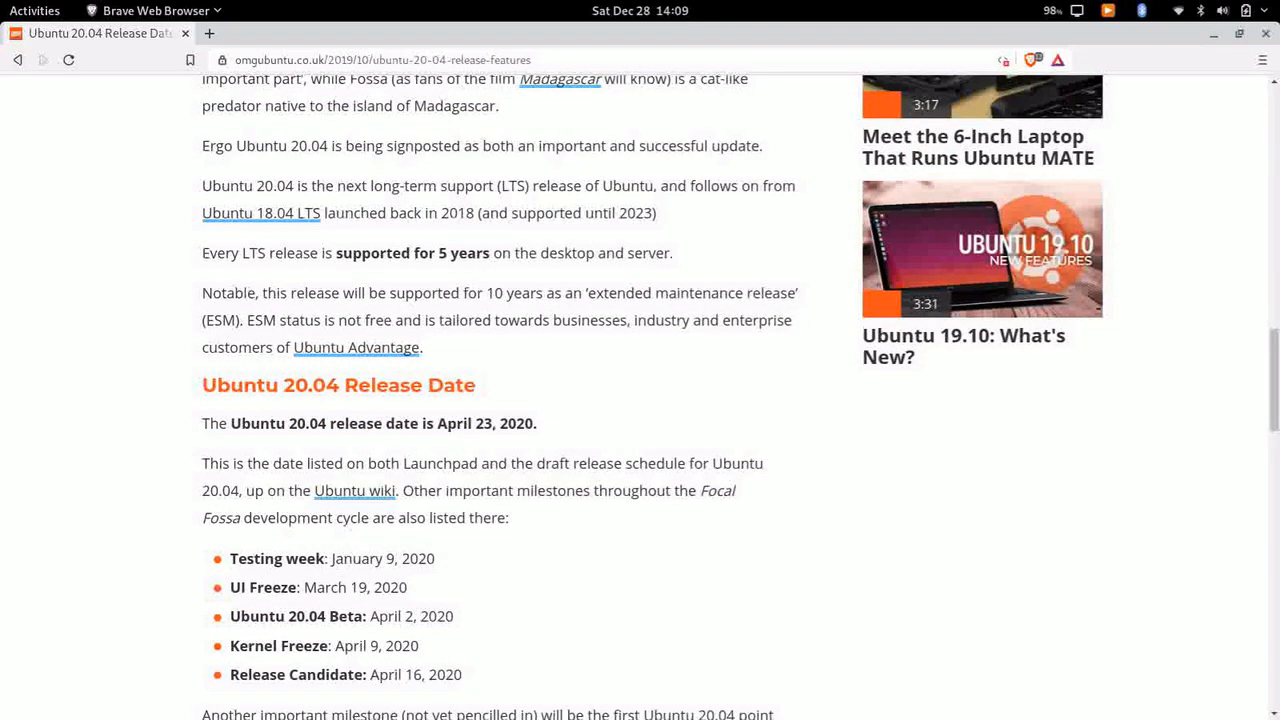
pyautogui.scroll(-3)
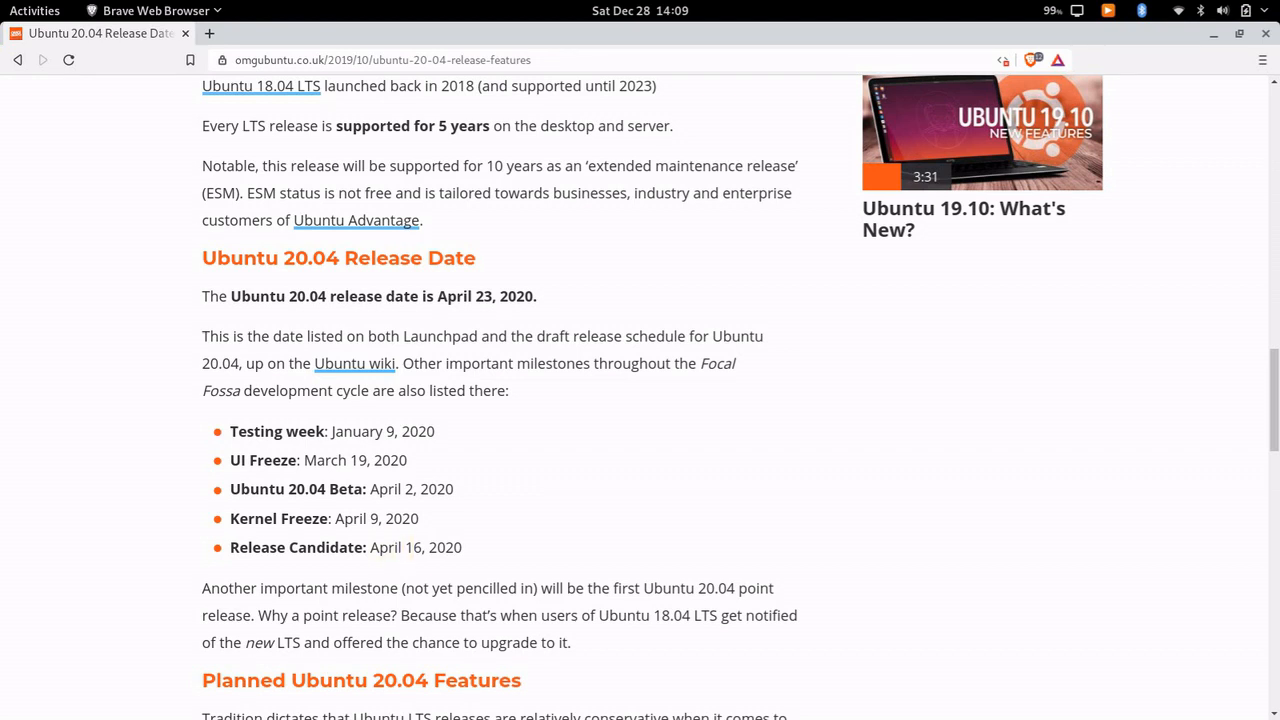
# Step: Highlight the day in the April 23 date, then scroll to 'Planned Ubuntu 20.04 Features'
pyautogui.doubleClick(484, 296)
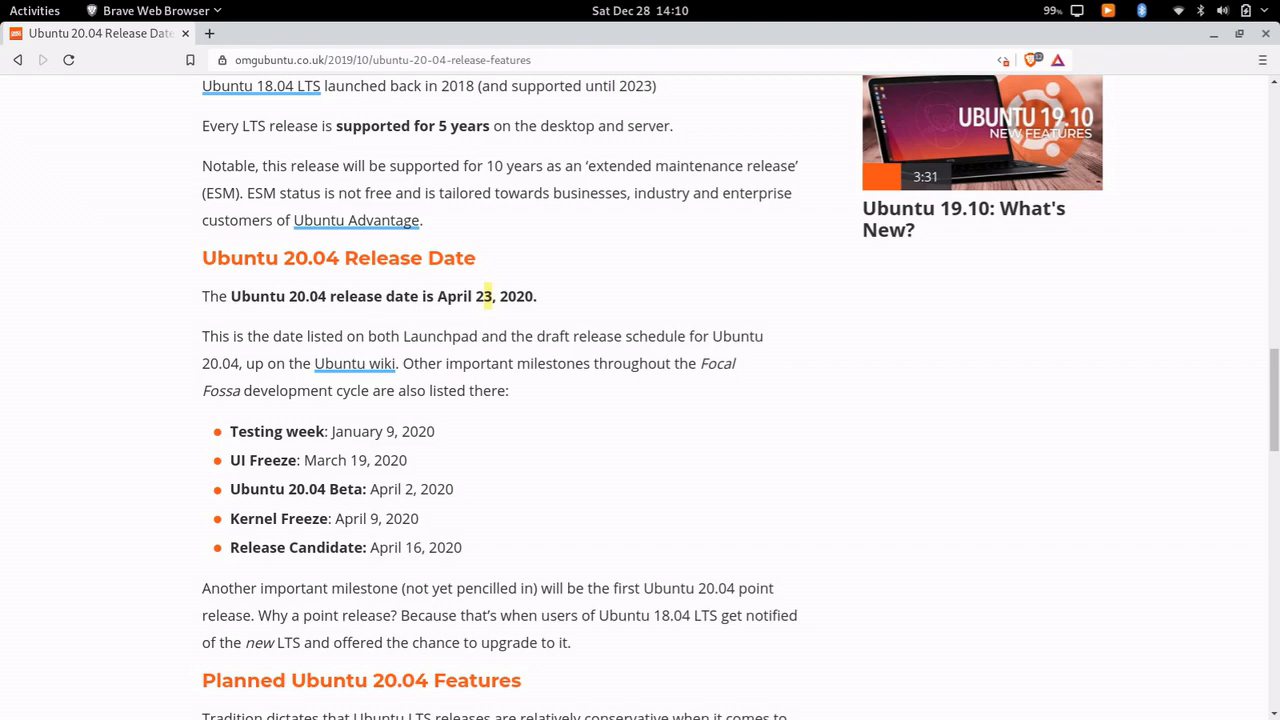
pyautogui.scroll(-3)
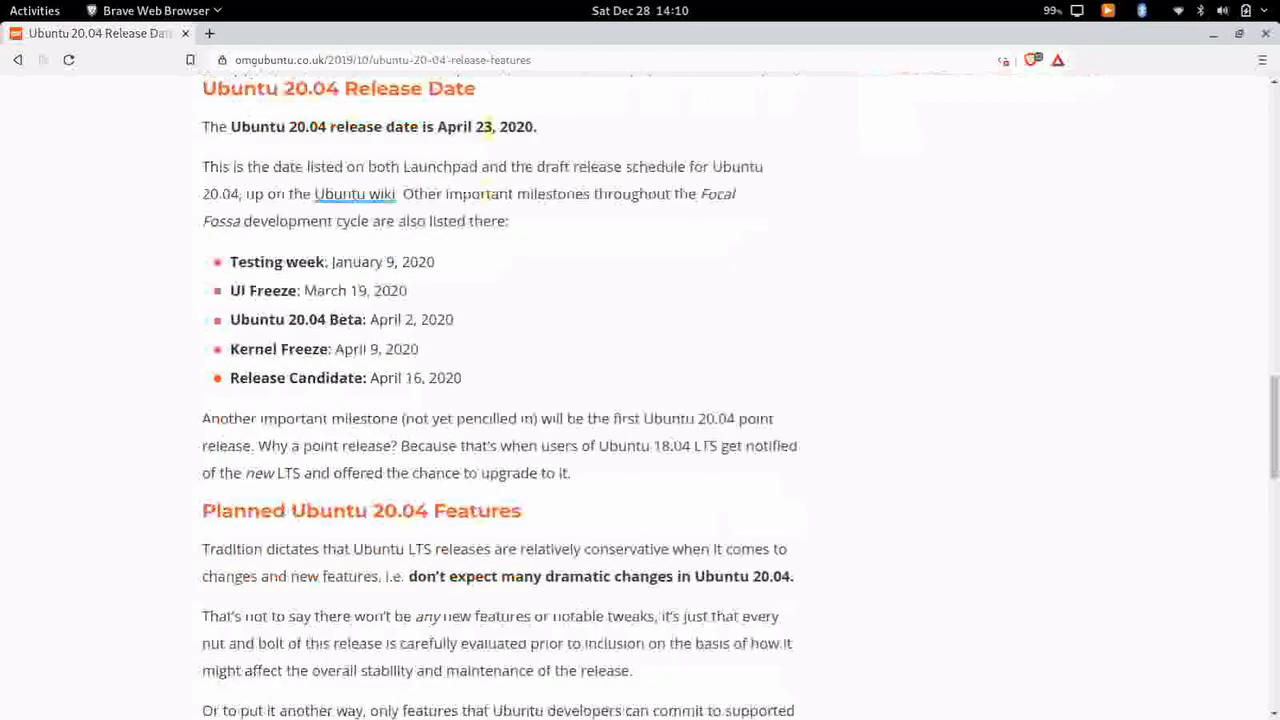
pyautogui.scroll(-3)
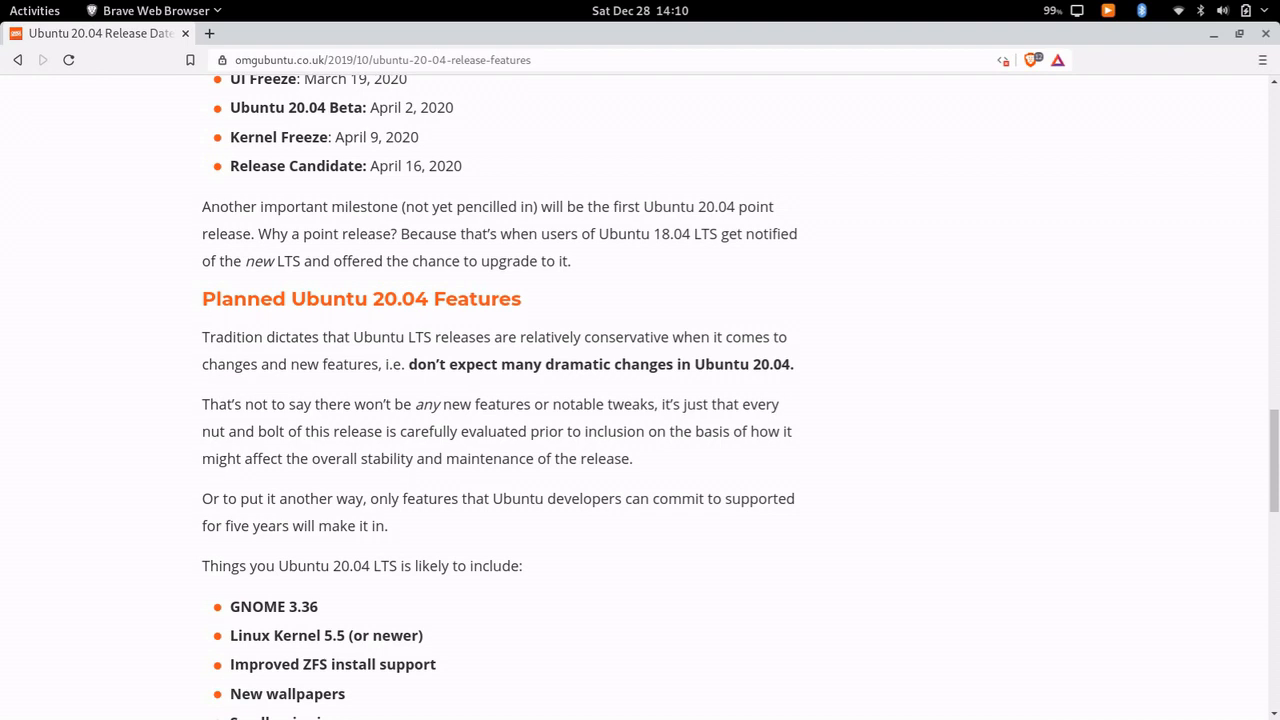
# Step: Scroll until the feature list from GNOME 3.36 to 'Better GNOME Shell performance' is visible
pyautogui.scroll(-3)
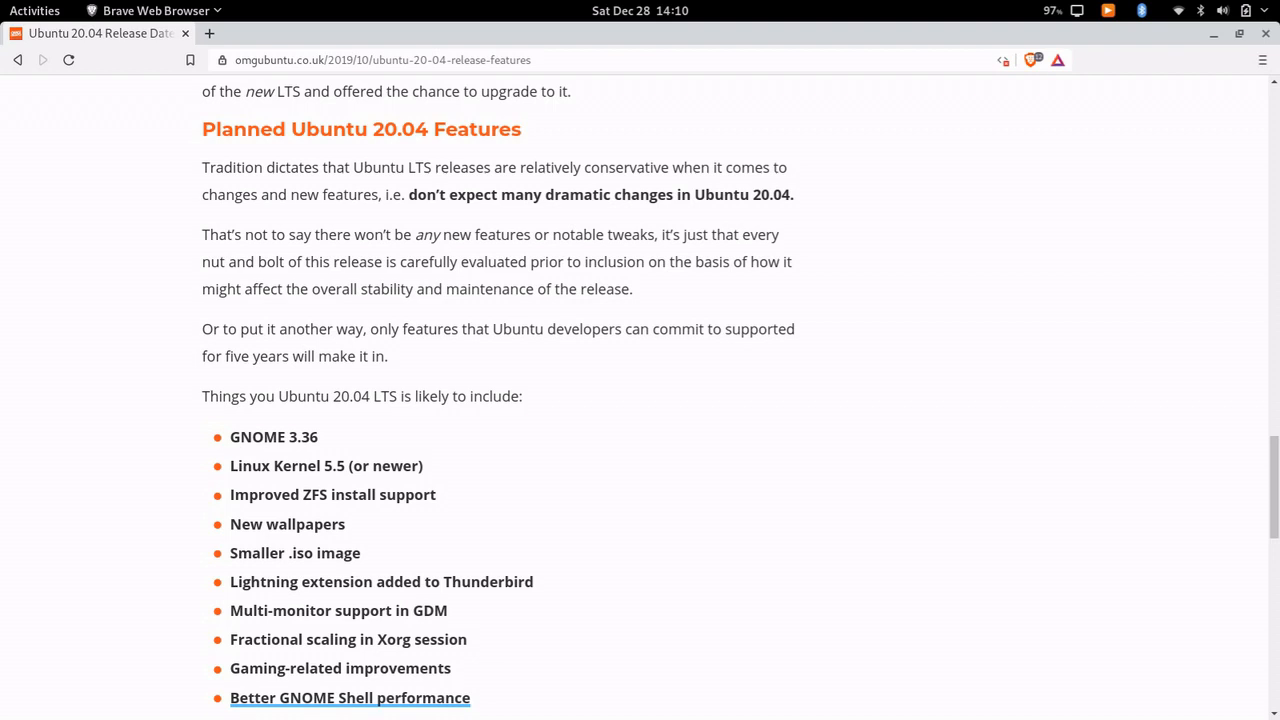
pyautogui.scroll(-3)
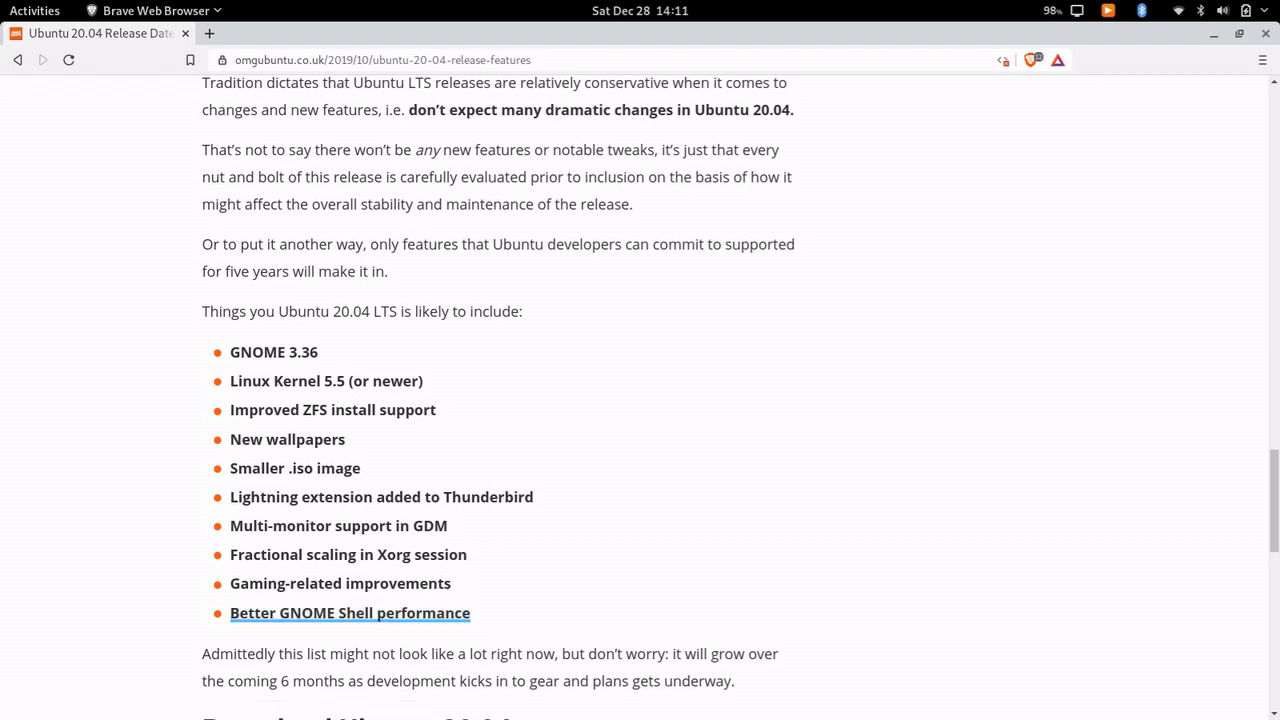
# Step: Scroll below the feature list to the 'Download Ubuntu 20.04' heading and daily builds button
pyautogui.scroll(-3)
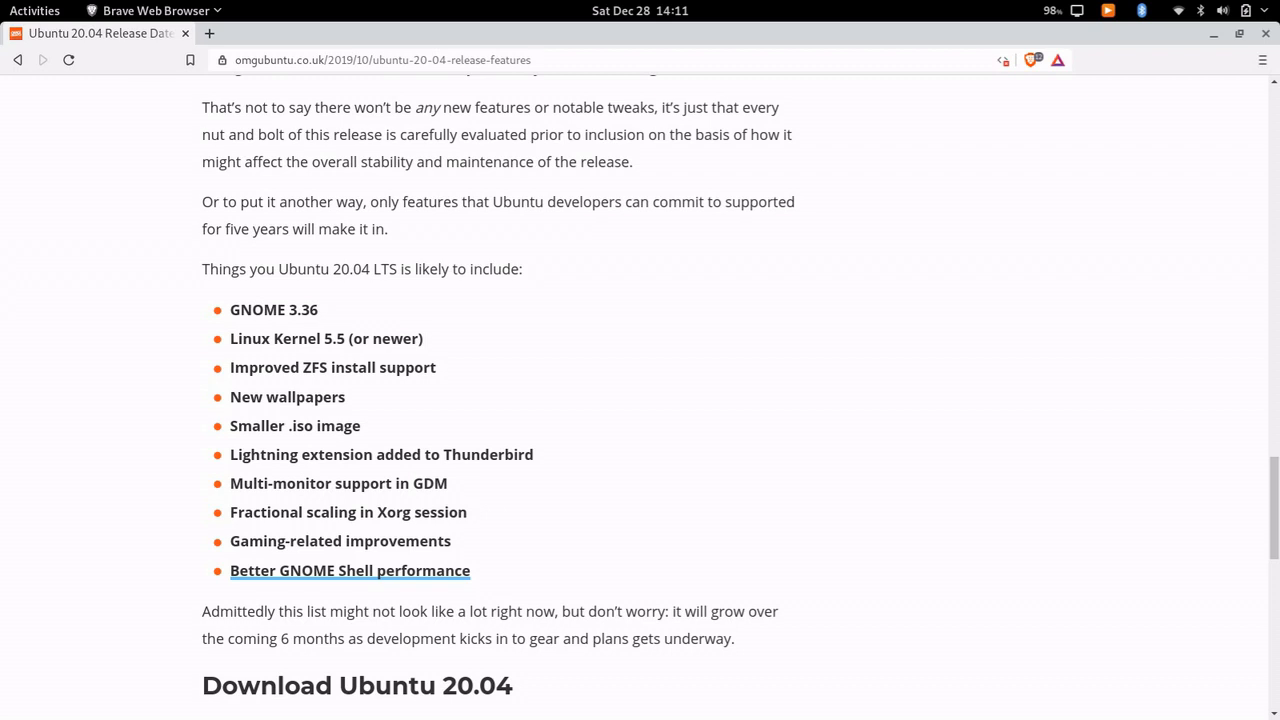
pyautogui.scroll(-3)
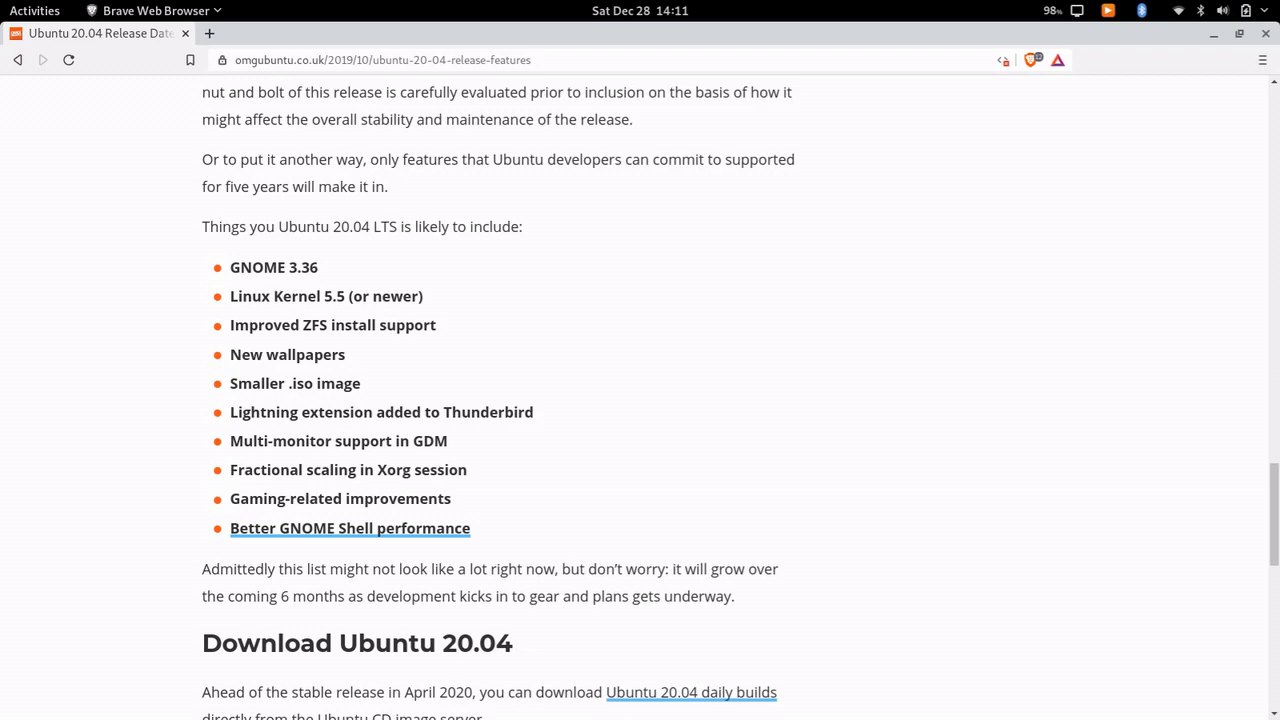
pyautogui.scroll(-3)
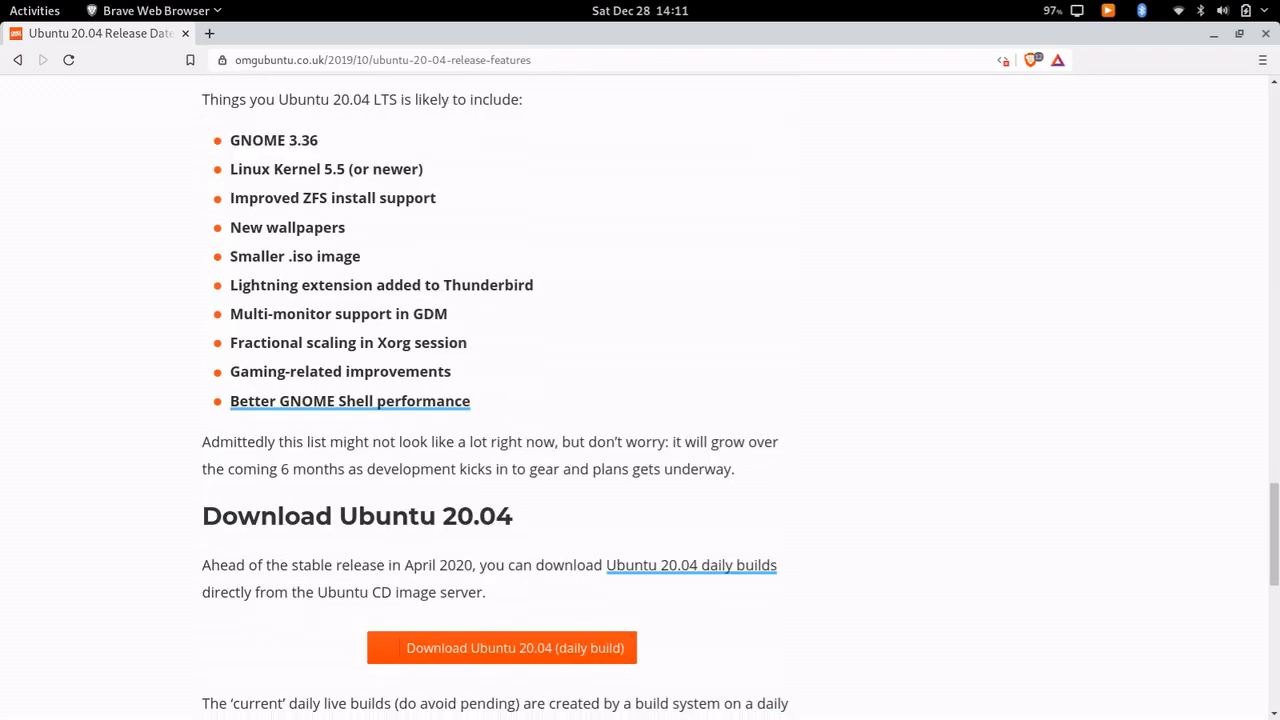
pyautogui.scroll(-3)
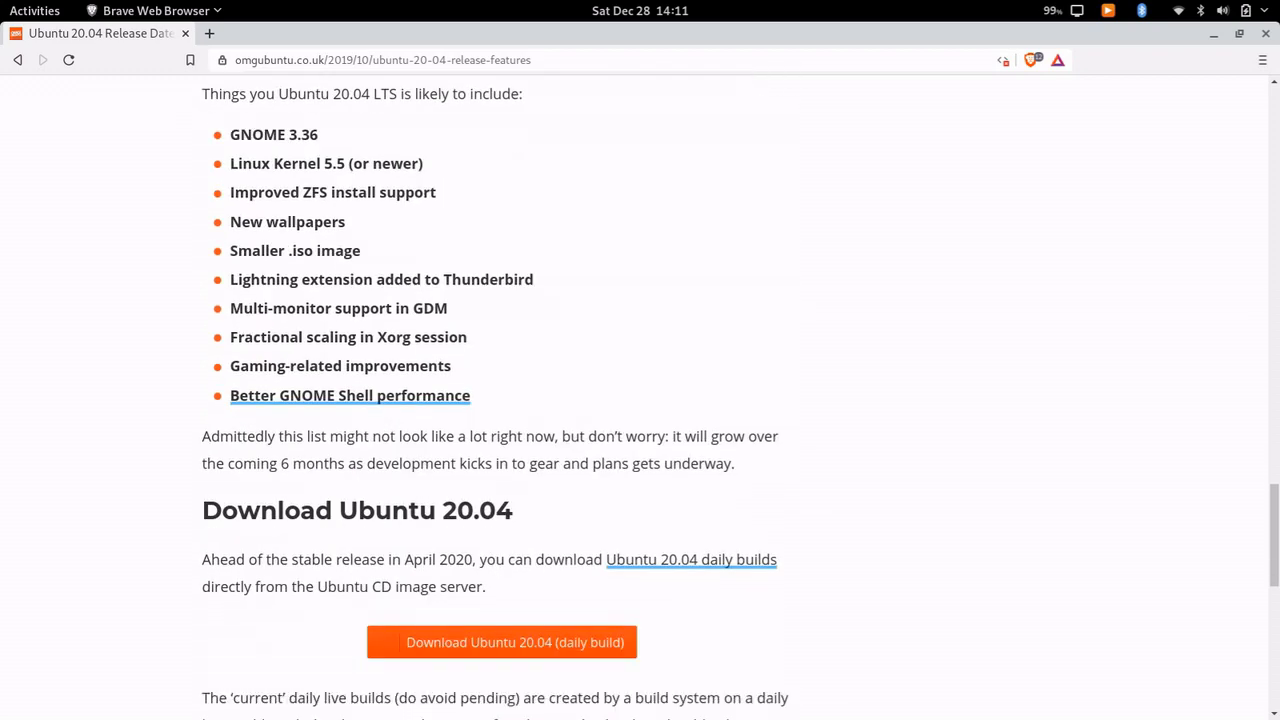
pyautogui.scroll(-3)
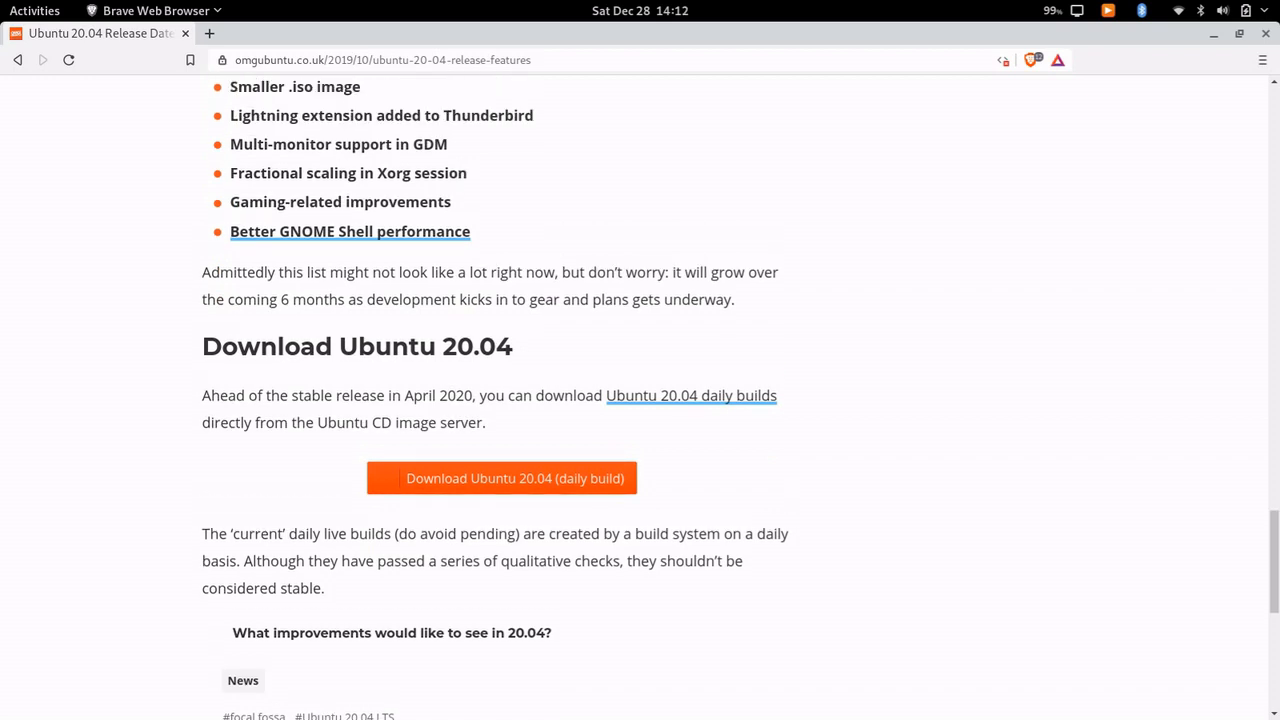
pyautogui.scroll(3)
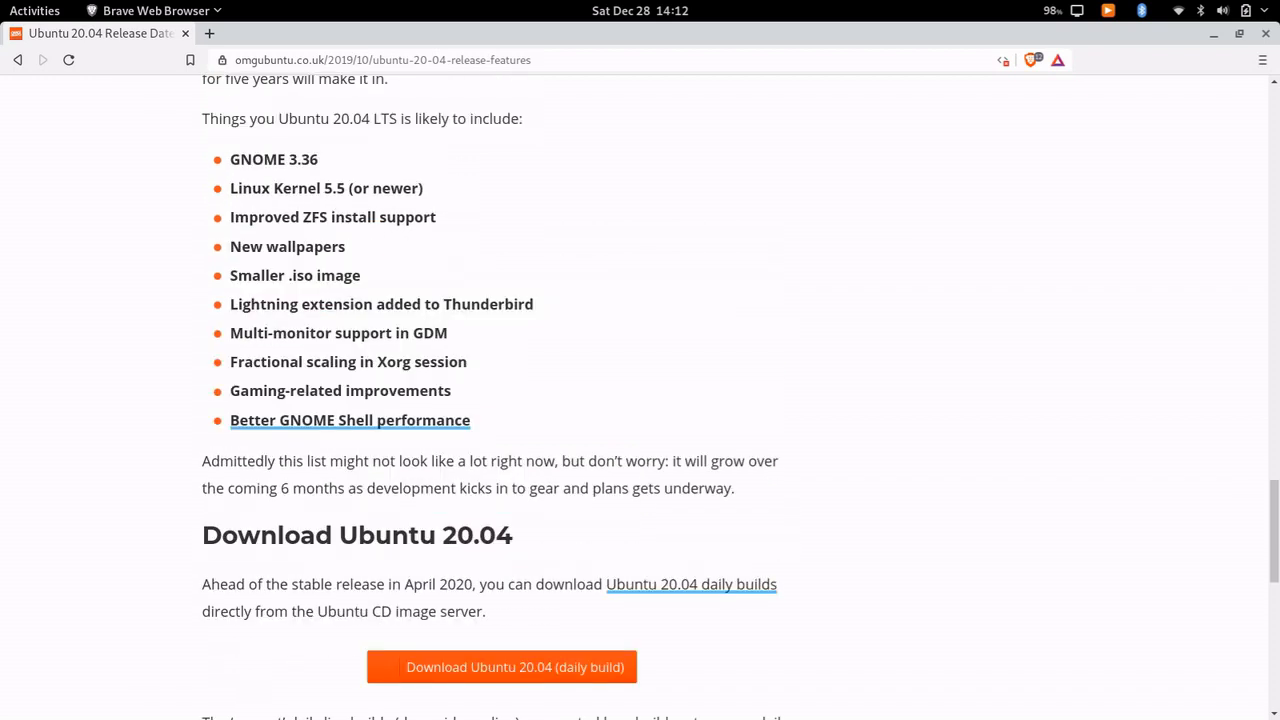